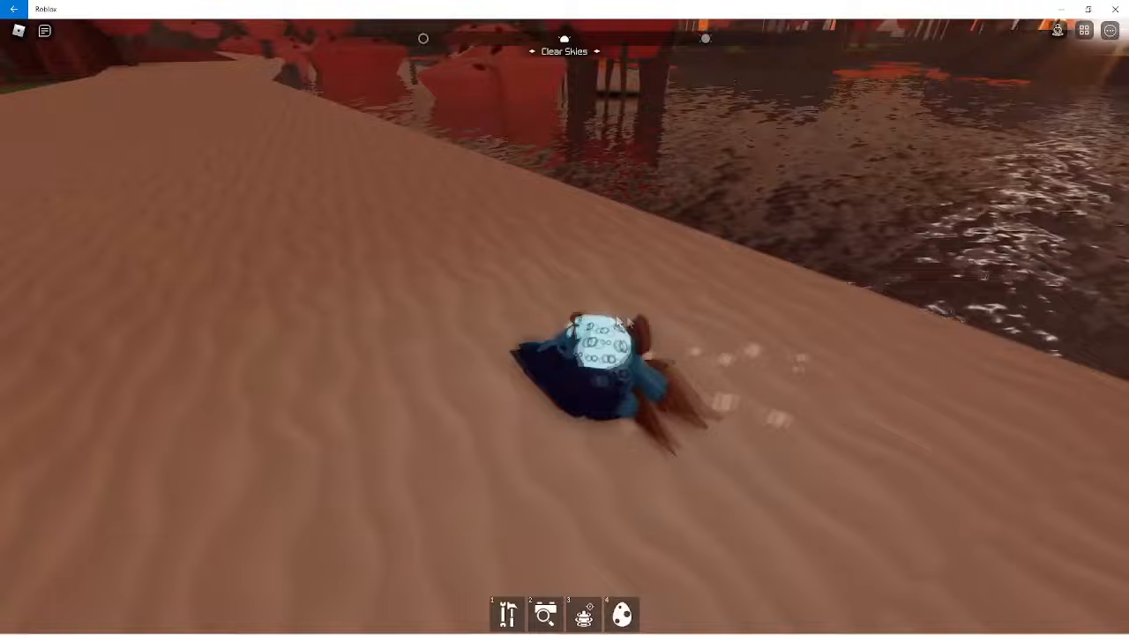
Step: Crawl the small creature along the sand dune beside the water
left_click(621, 614)
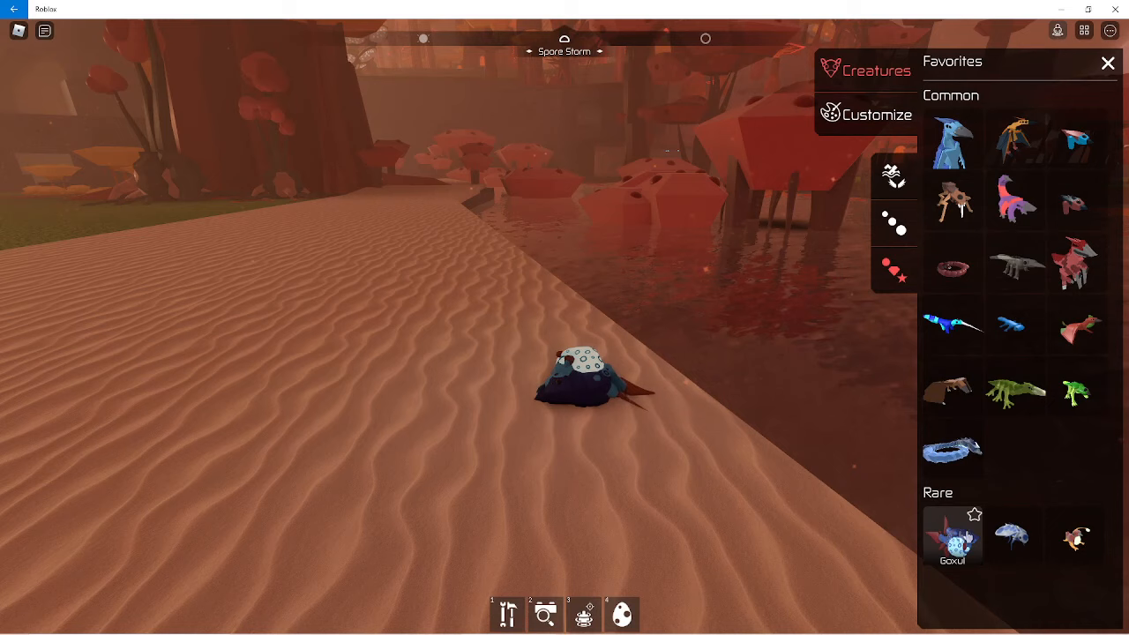
Step: Switch to the pale blue-spotted creature from the Rare group
left_click(1108, 63)
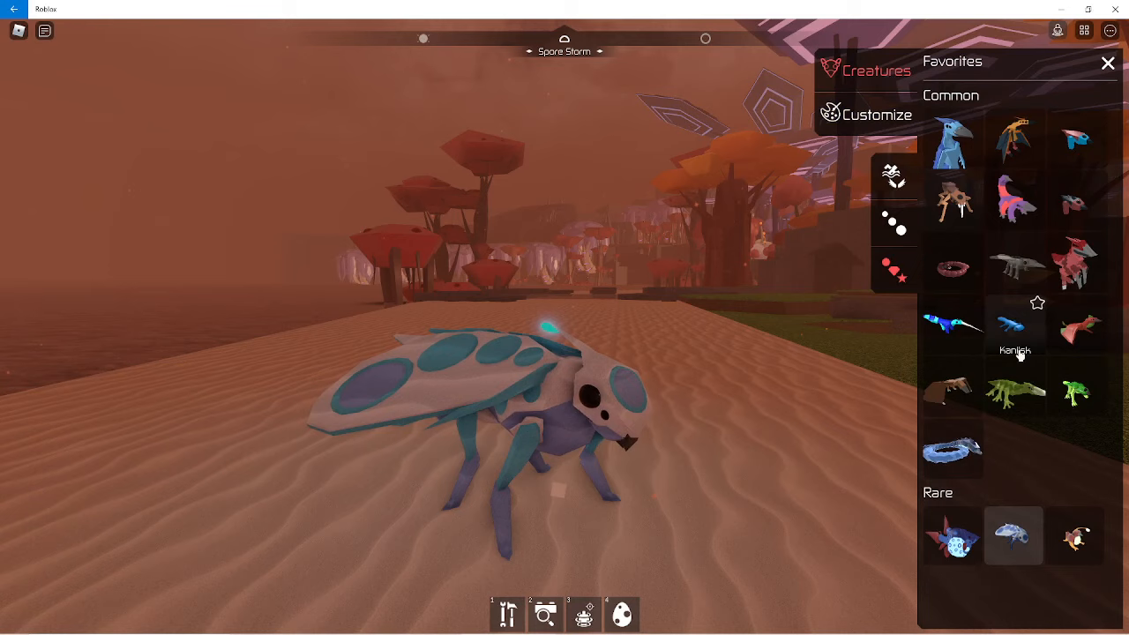
Step: Select the orange-red creature, review its Beak, Head, Body and Lights, then close Customize
left_click(1108, 64)
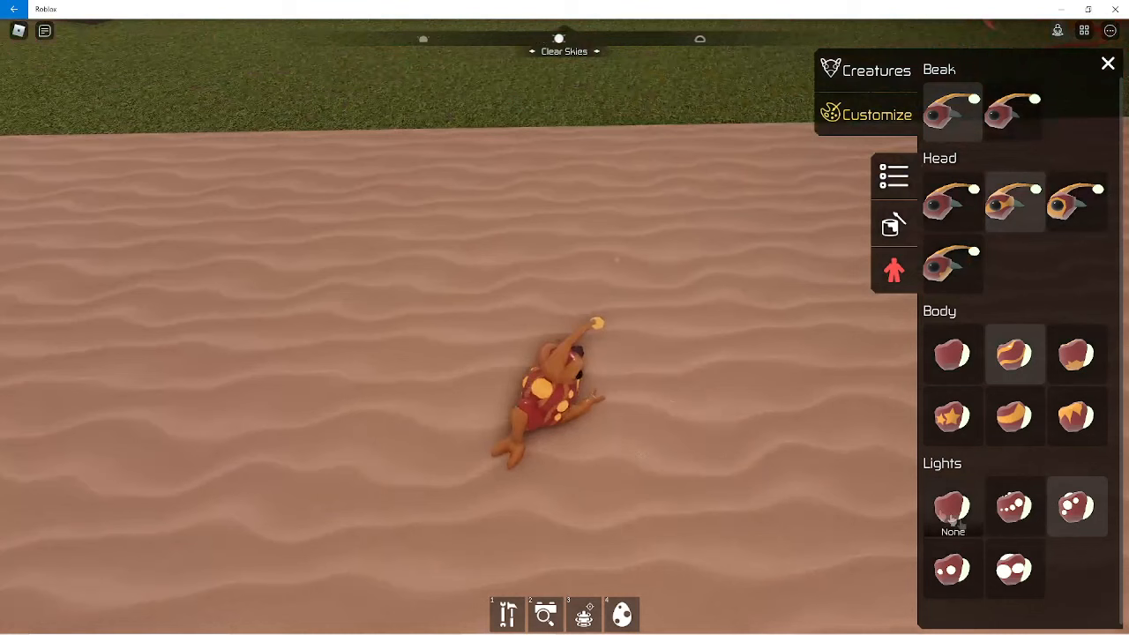
left_click(1108, 63)
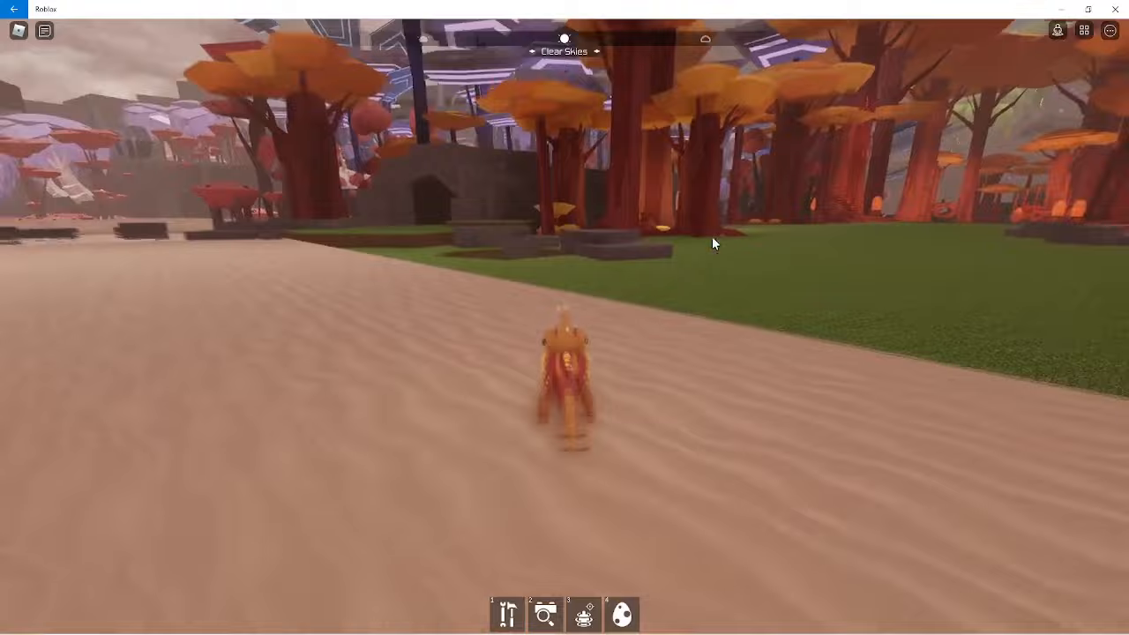